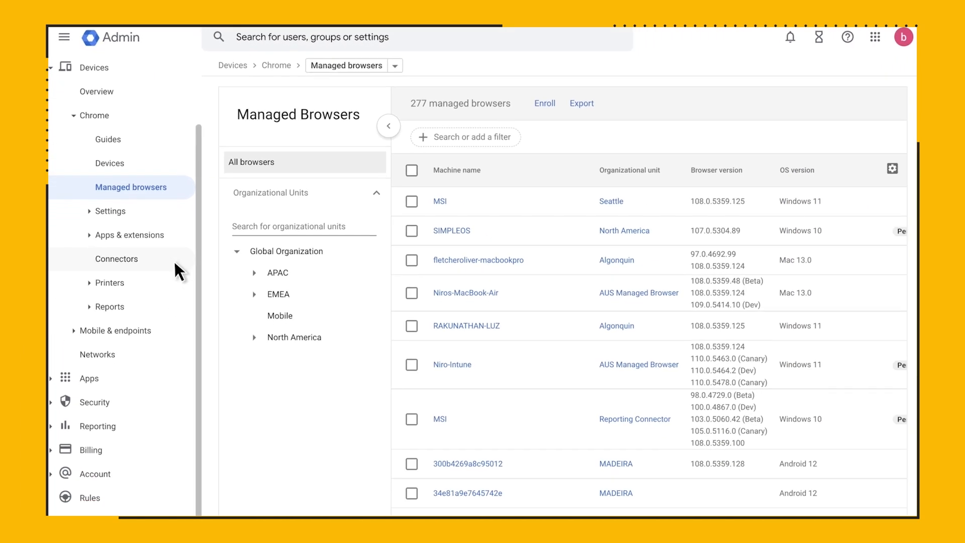
- Show Algonquin's six managed browsers under North America and view, then dismiss, its enrollment token
left_click(254, 337)
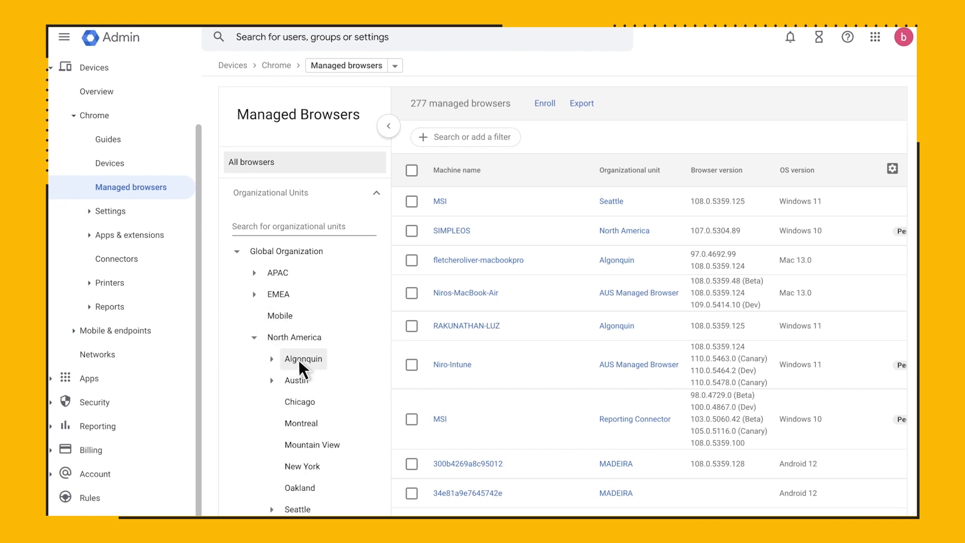
left_click(303, 359)
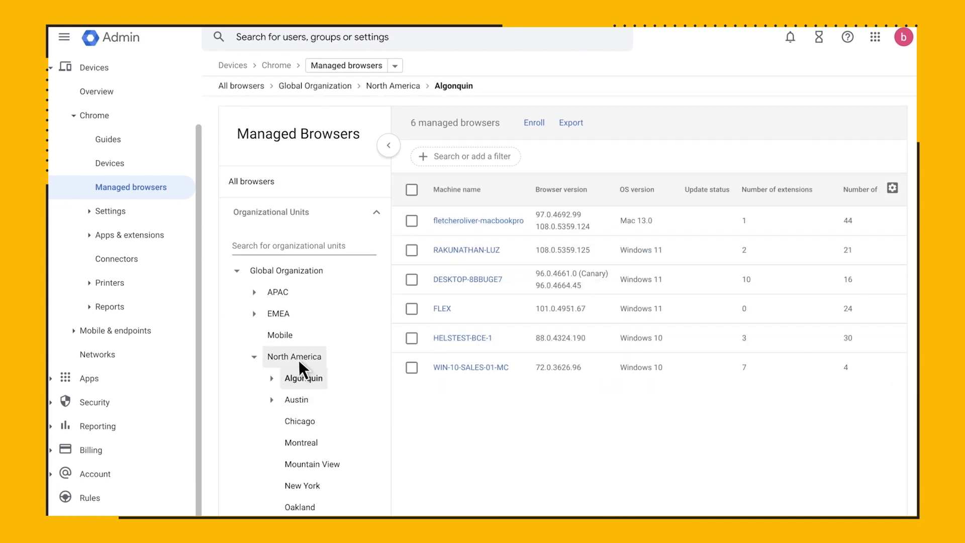
mouse_move(532, 123)
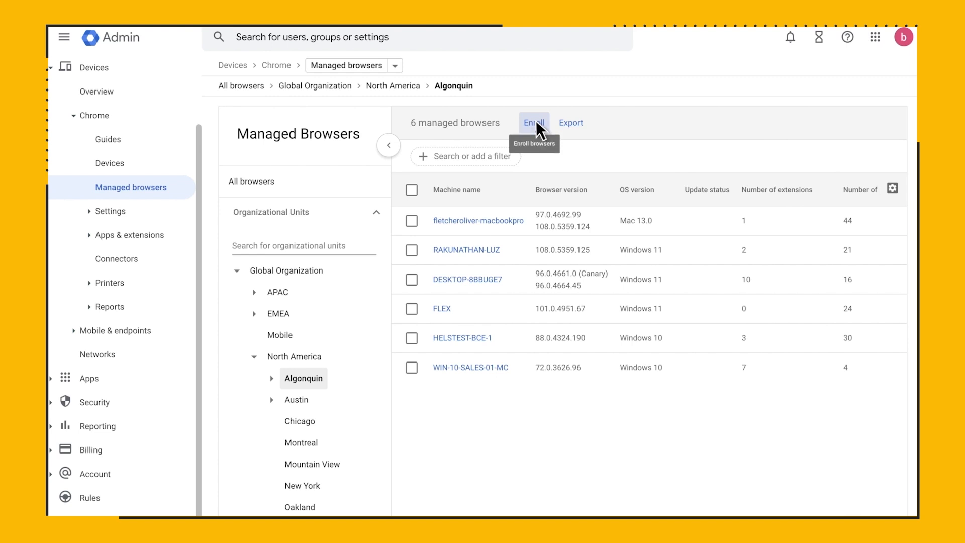
left_click(533, 123)
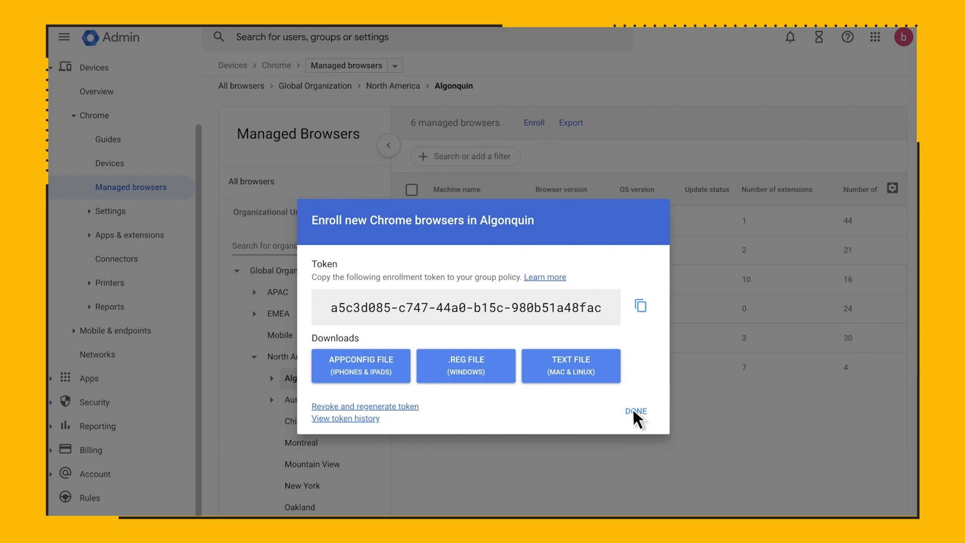
left_click(635, 411)
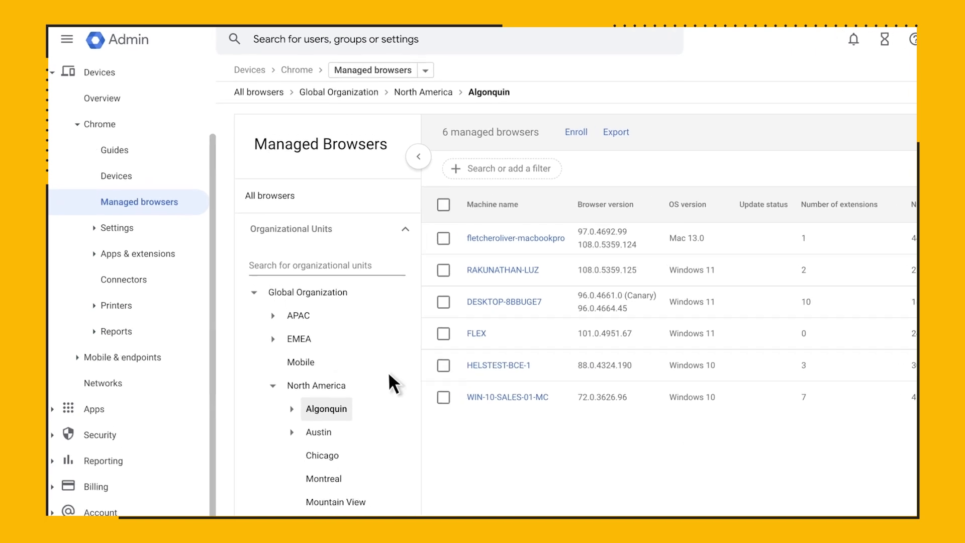
- Filter Users & browsers settings by 'reporting', set Managed browser reporting to Enable, and save
left_click(116, 227)
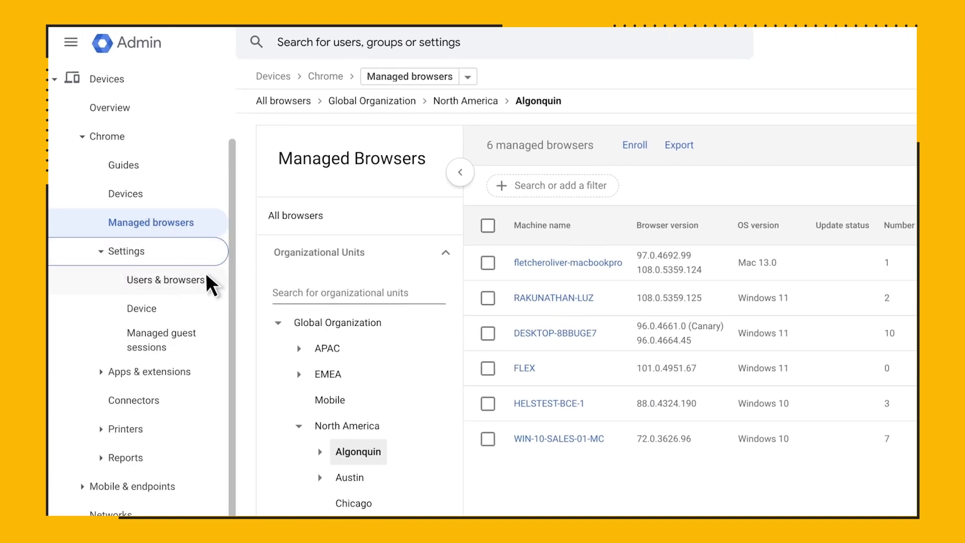
left_click(164, 279)
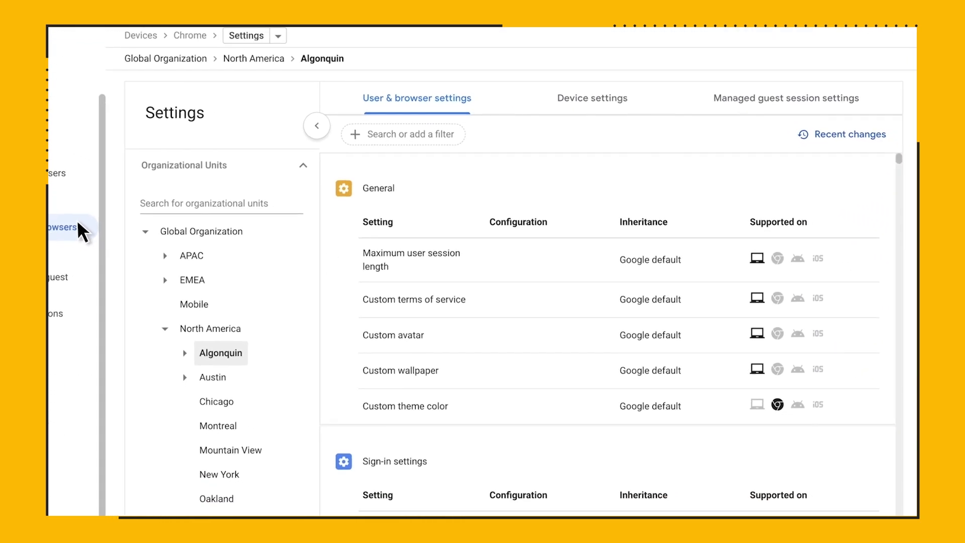
type("reporti")
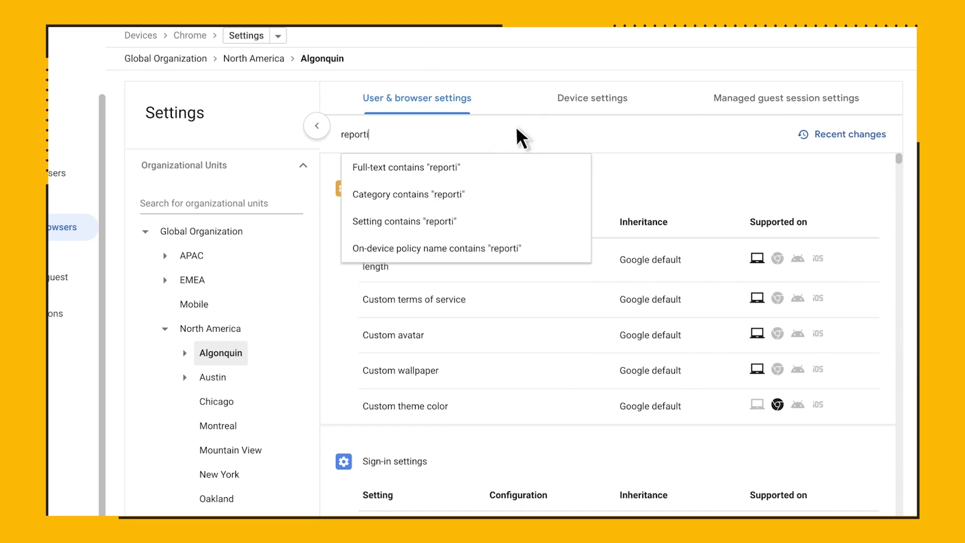
left_click(408, 194)
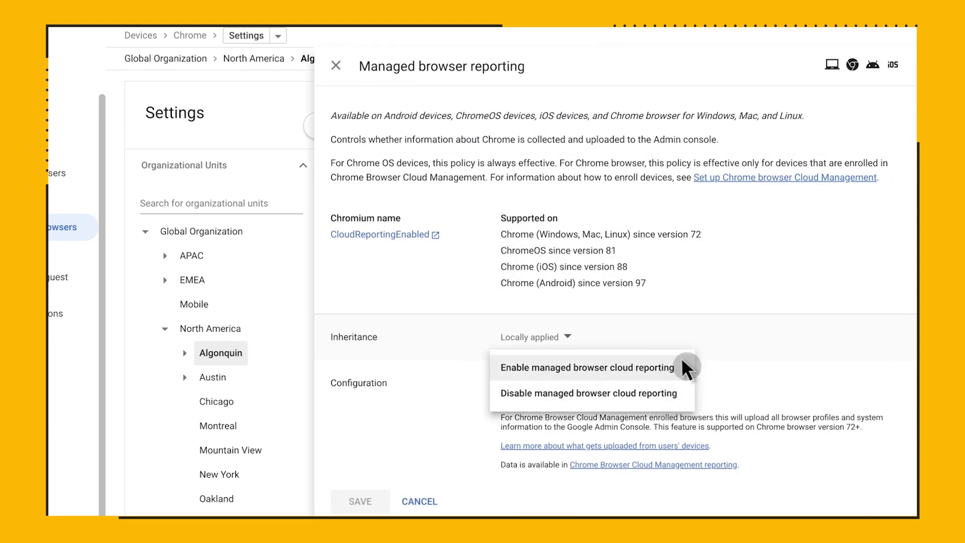
left_click(586, 367)
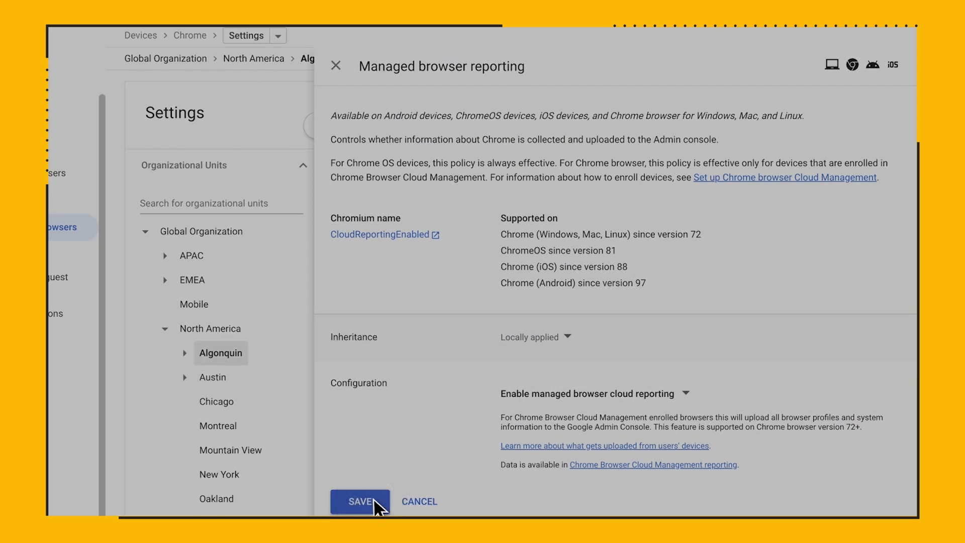
left_click(360, 501)
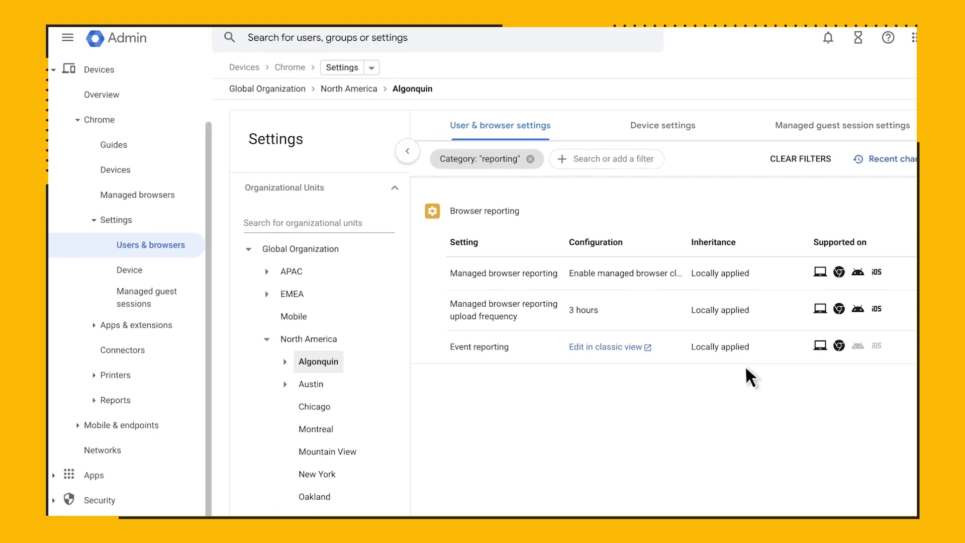
- Return to Algonquin's managed browsers and scroll right to see version, activity and extension columns
left_click(138, 194)
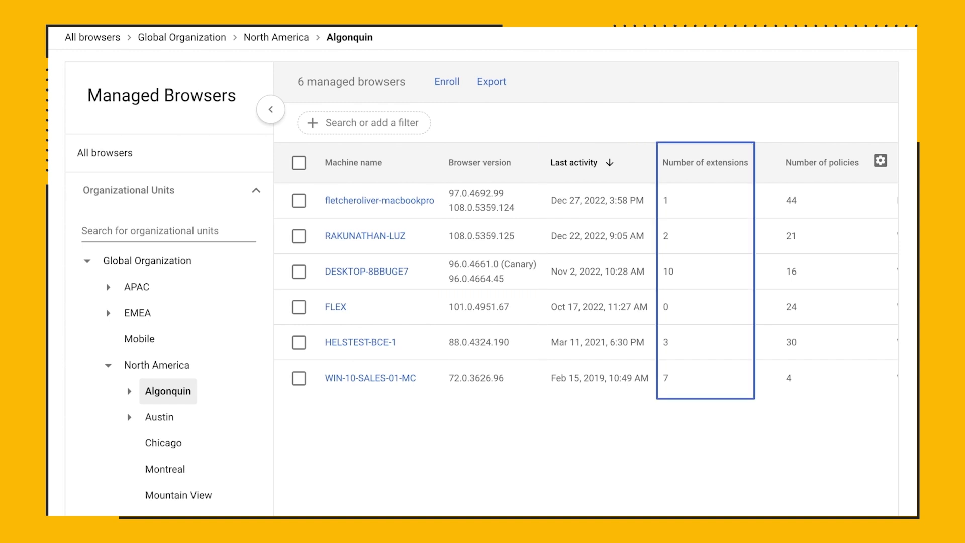
scroll("right", 3)
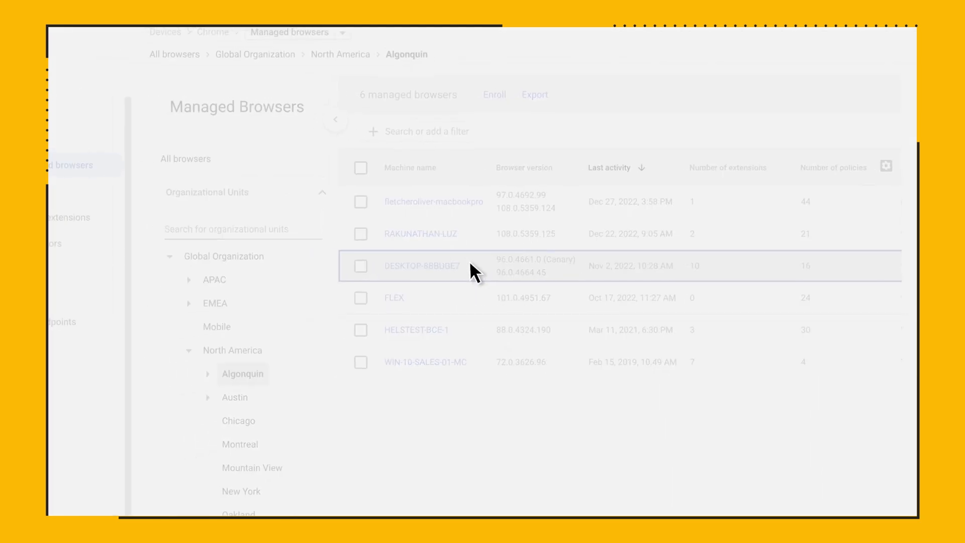
- Open DESKTOP-8BBUGE7's details and scroll through machine info, browsers, profiles and installed extensions
left_click(422, 265)
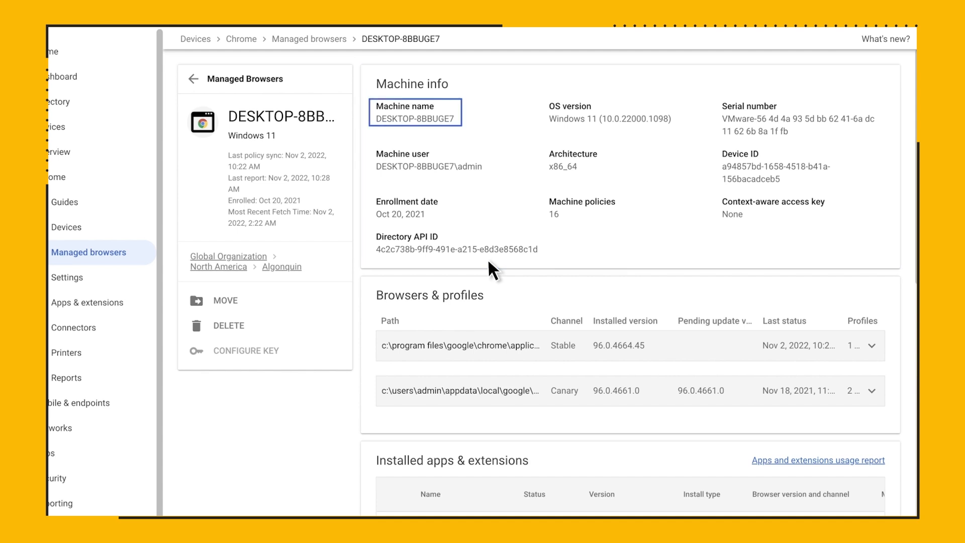
left_click(410, 208)
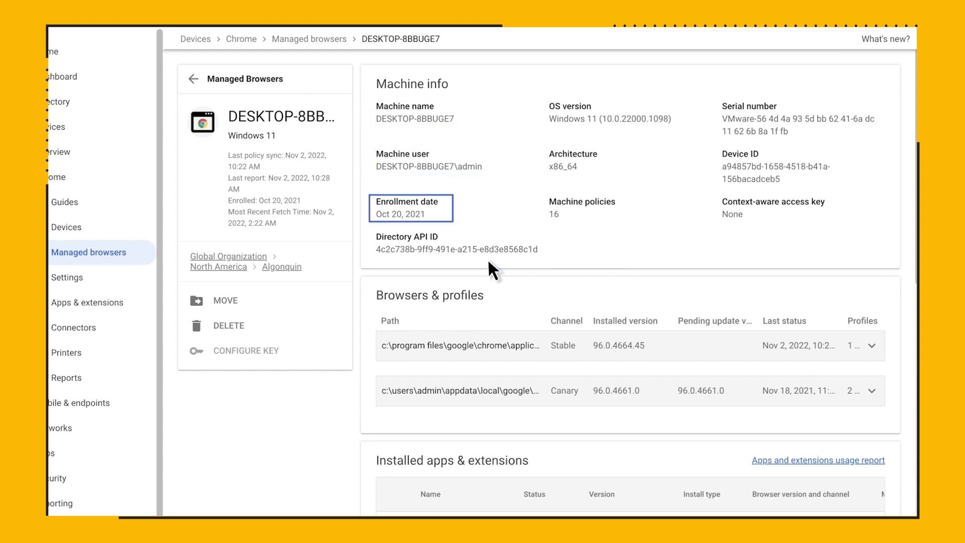
left_click(582, 208)
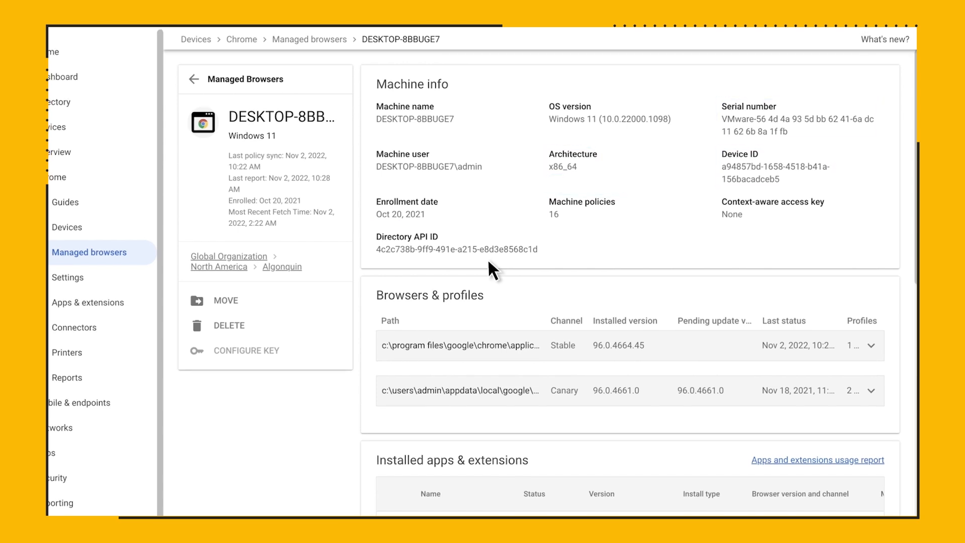
scroll("down", 3)
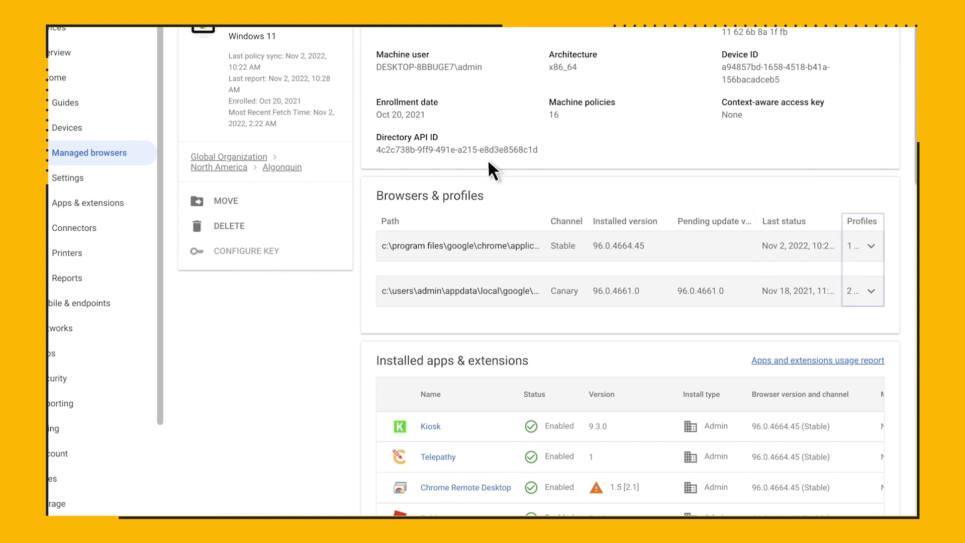
- Expand the Stable browser row to see BCE and Profile 4, and expand the Reports list
left_click(870, 246)
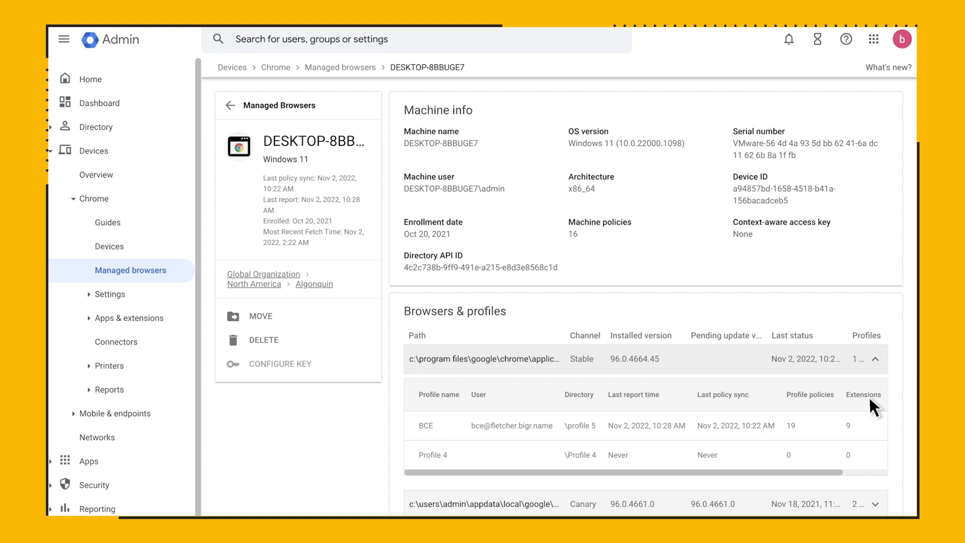
left_click(107, 293)
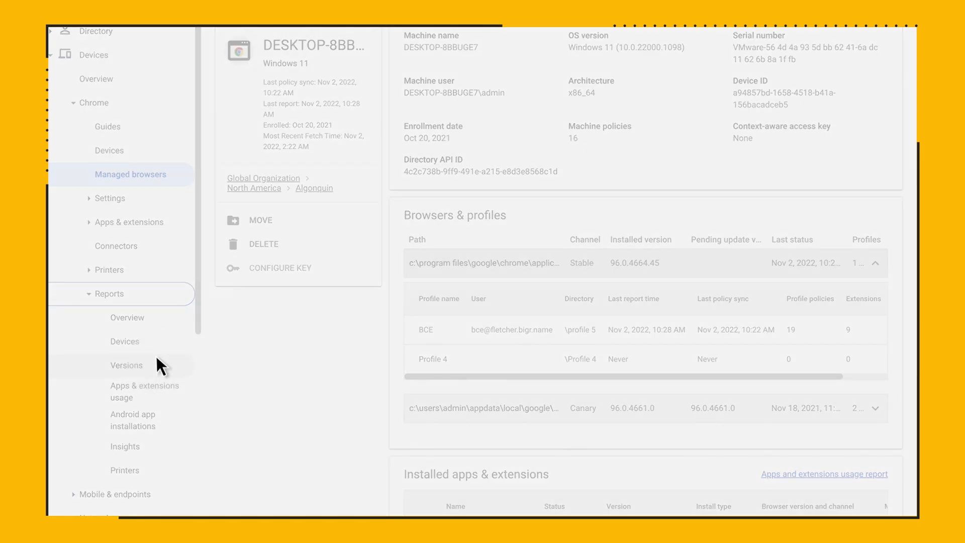
- Review Algonquin's Browser Versions report (M105 to M72), then bring up the Apps & extensions usage report
left_click(126, 365)
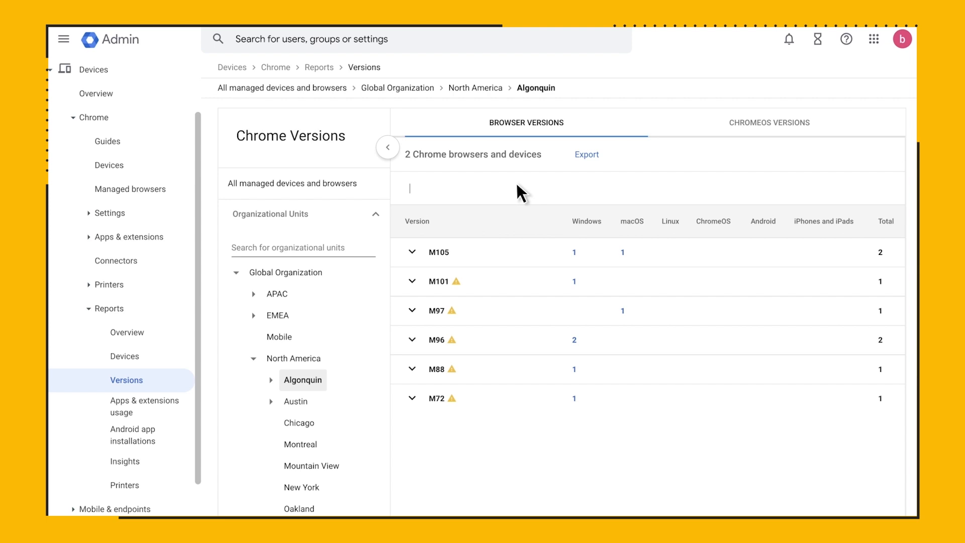
scroll("down", 3)
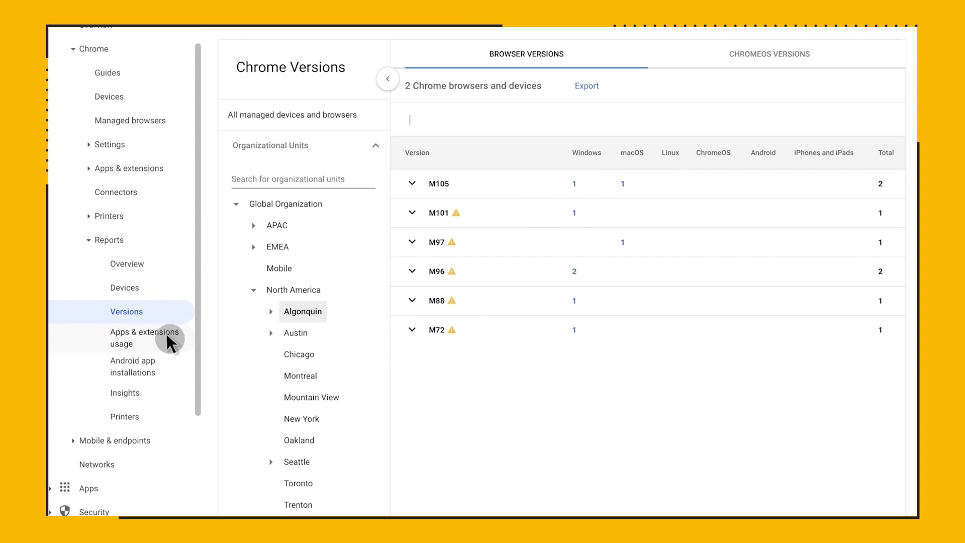
left_click(145, 338)
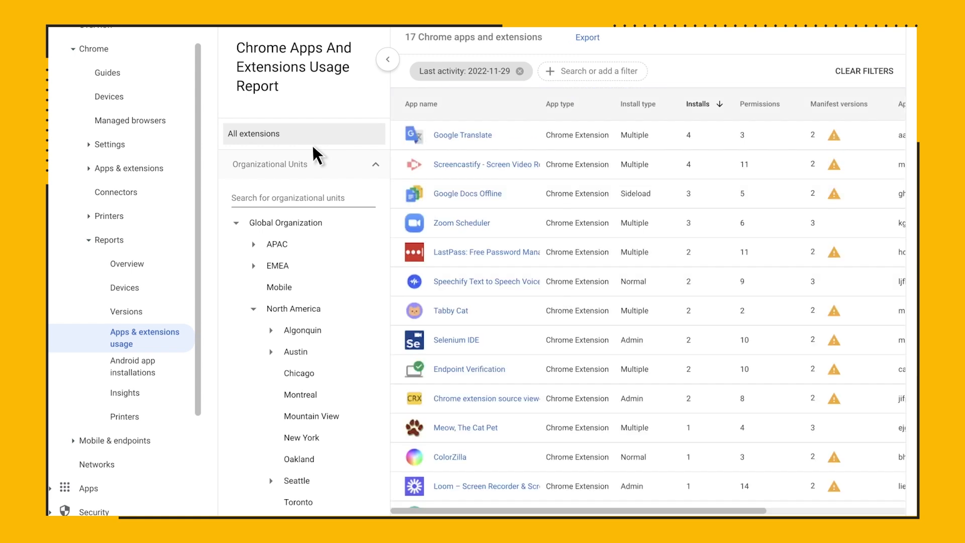
mouse_move(419, 121)
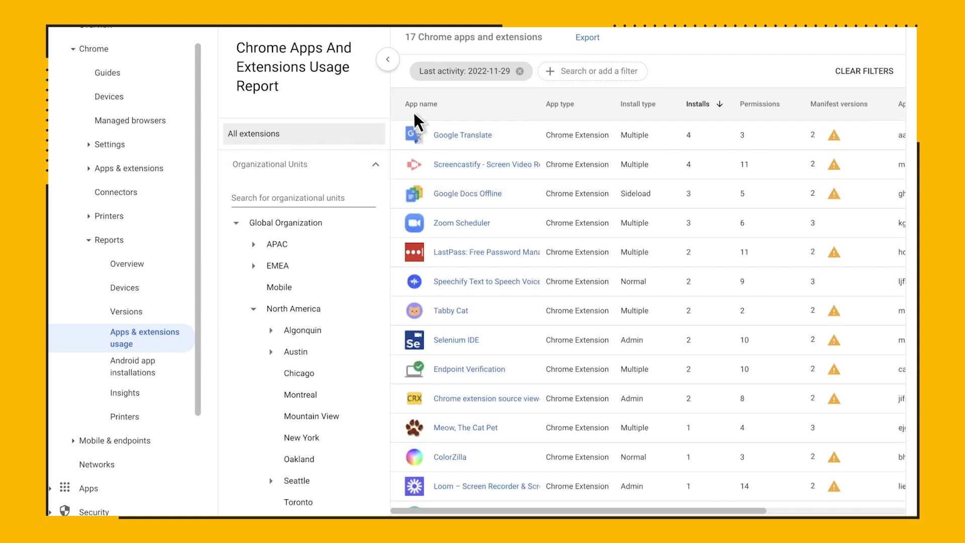
- Show the usage report's filter fields such as app type, install type and number of installs
left_click(597, 71)
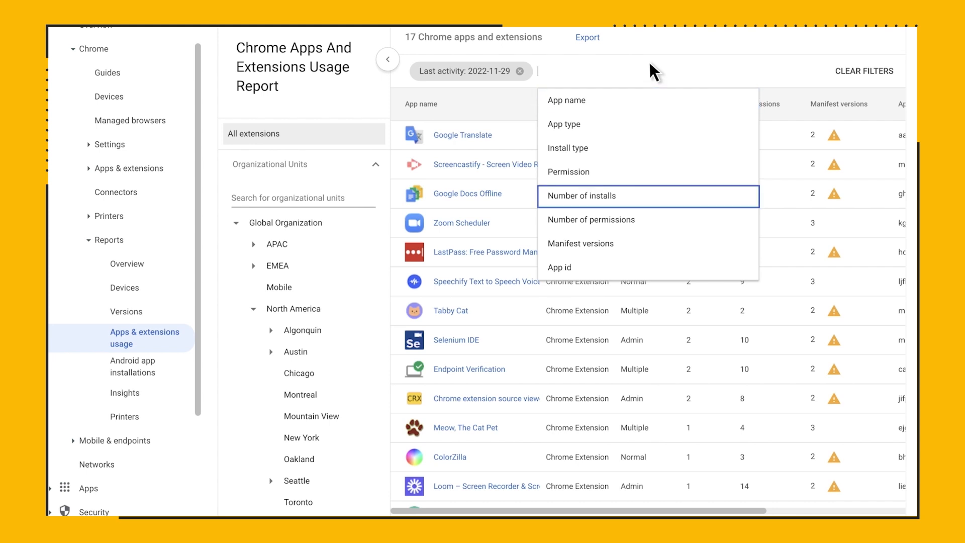
mouse_move(591, 220)
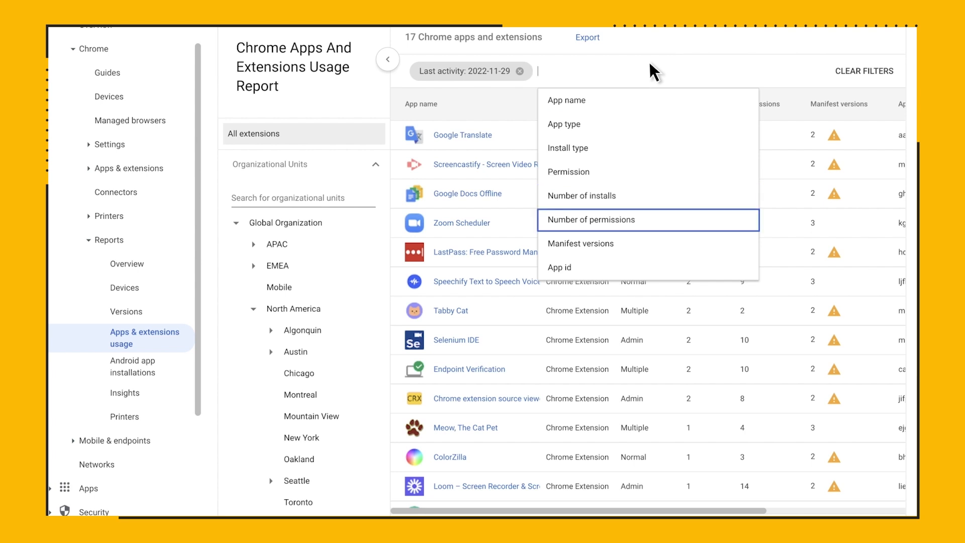
mouse_move(647, 243)
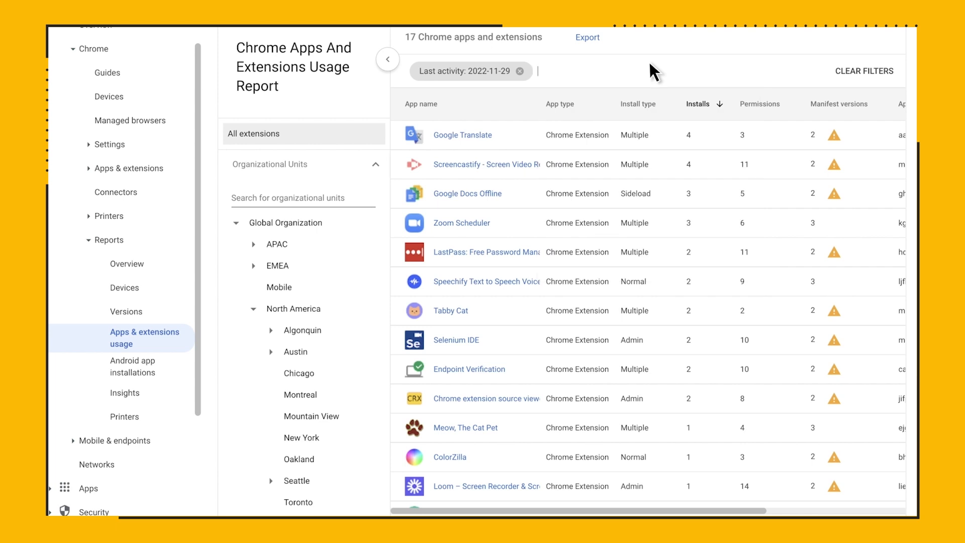
mouse_move(521, 368)
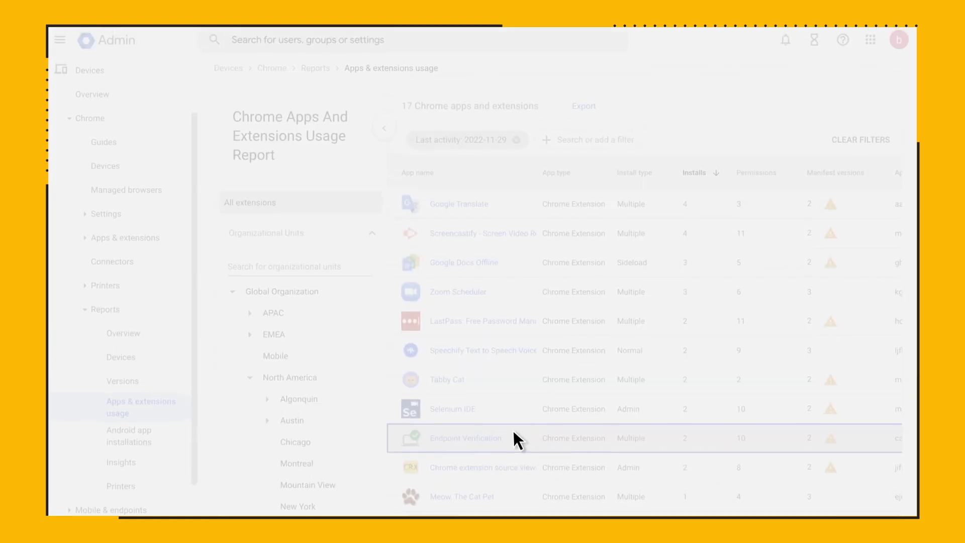
- Open Endpoint Verification's app details and scroll through its details and requested permissions
left_click(465, 438)
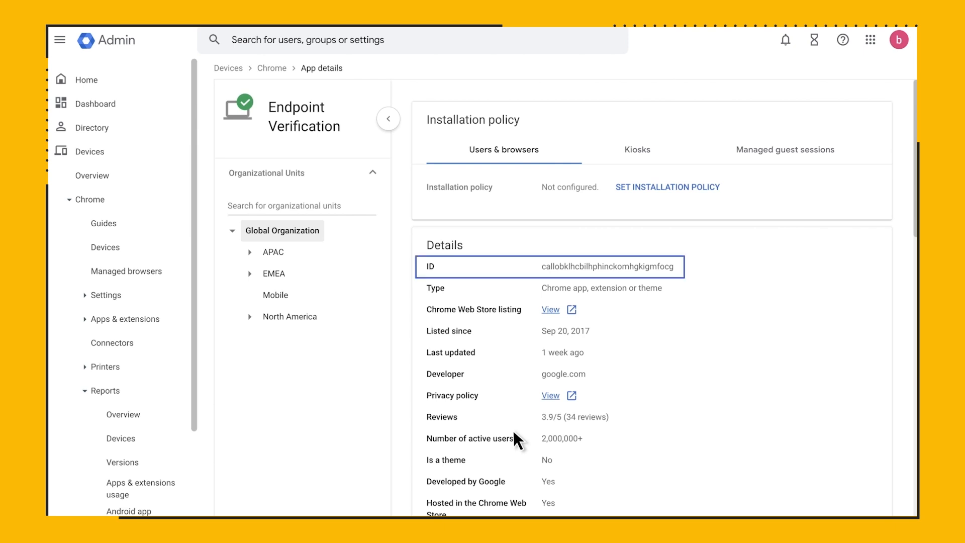
left_click(508, 331)
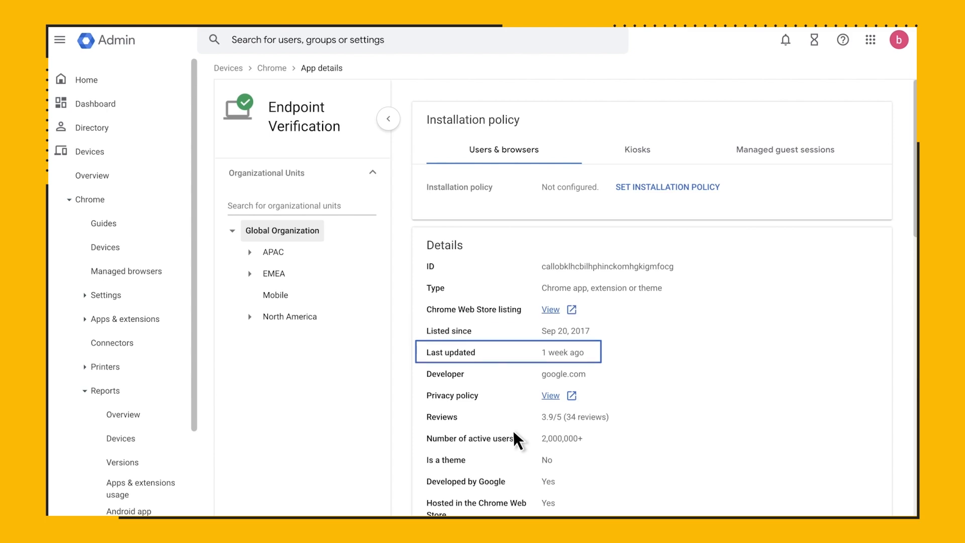
scroll("down", 3)
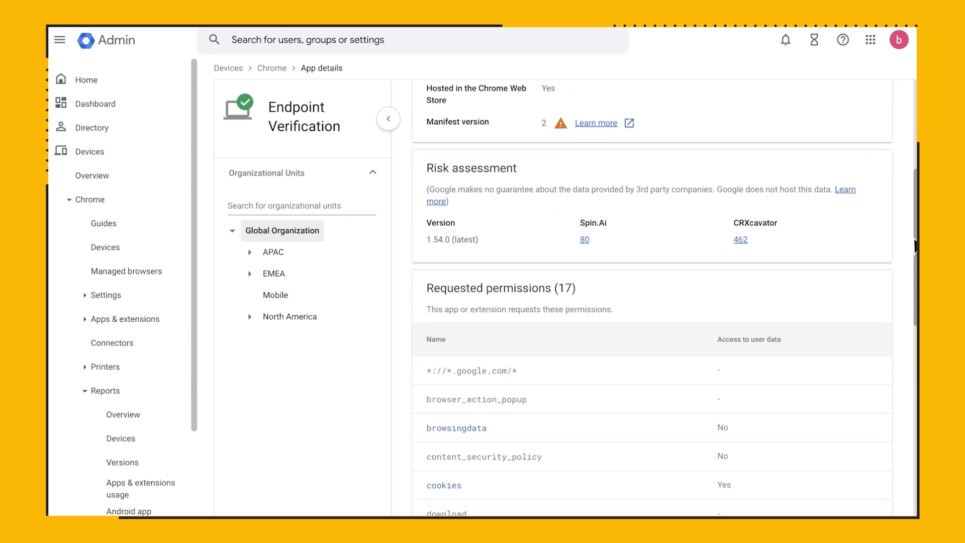
scroll("down", 3)
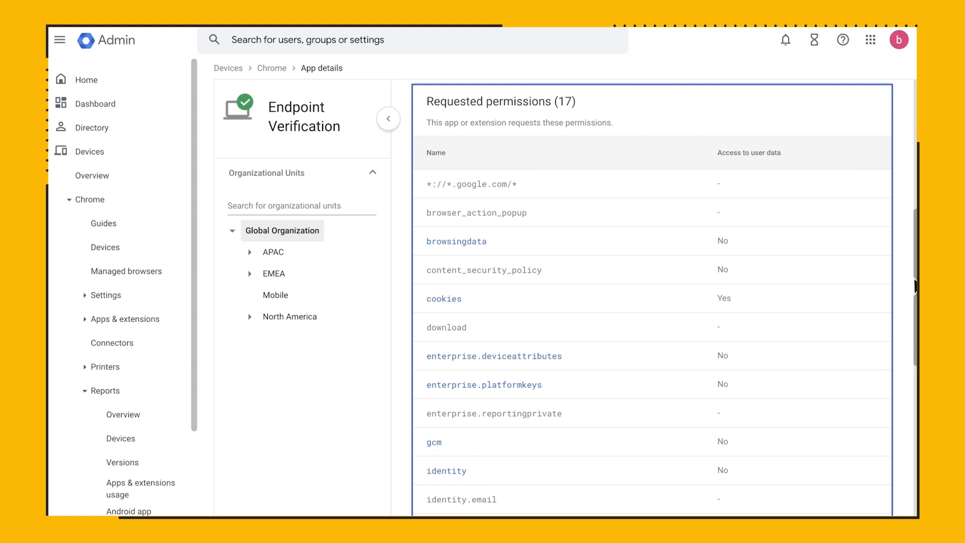
scroll("down", 3)
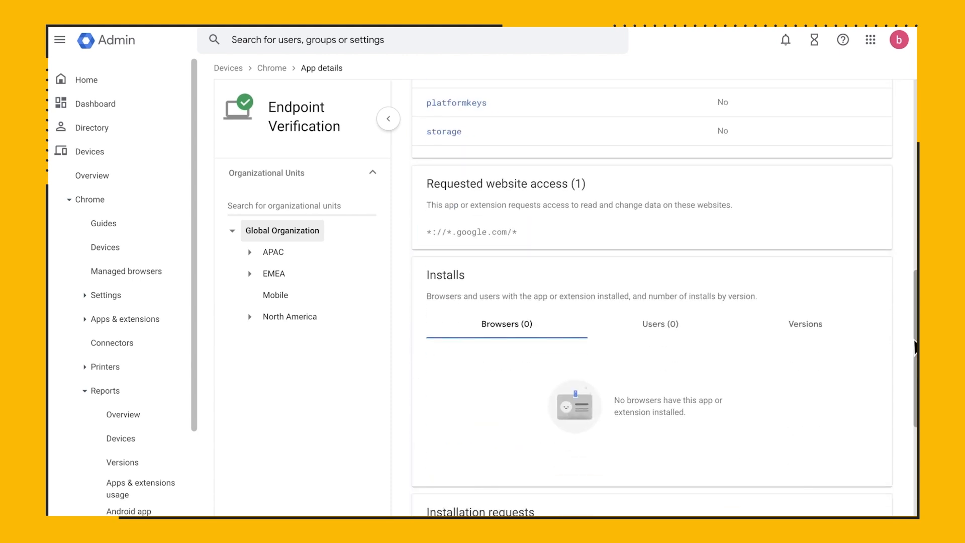
- View the browsers with Endpoint Verification installed and its installation requests by organizational unit
left_click(507, 324)
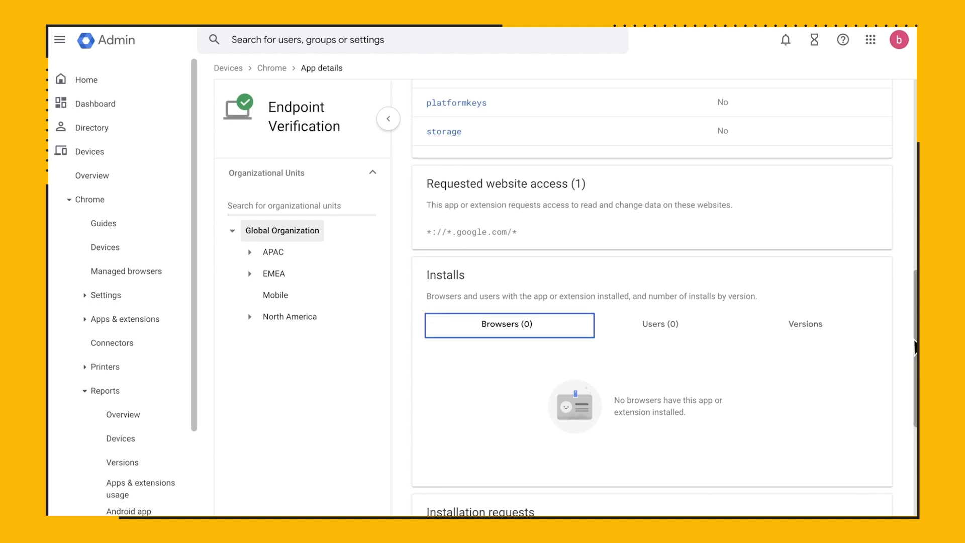
scroll("down", 3)
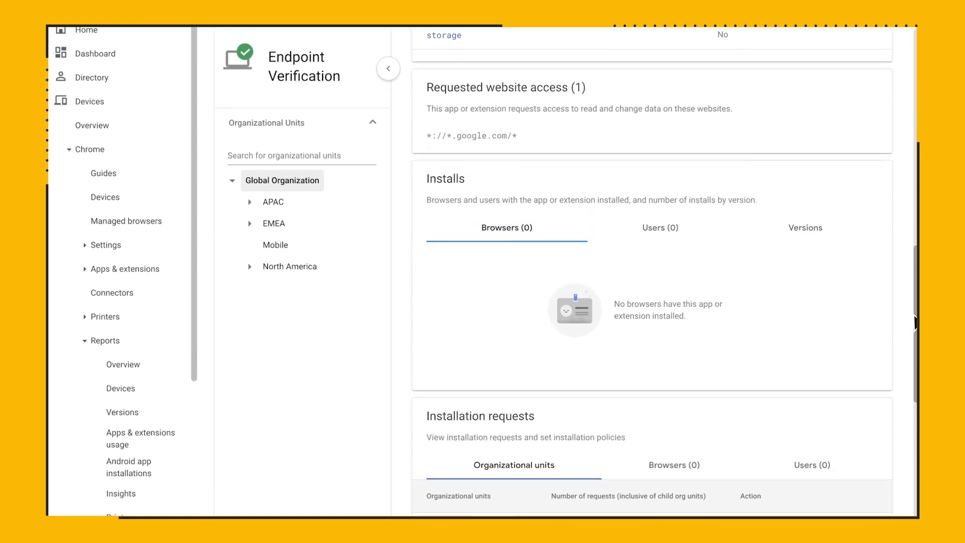
scroll("down", 3)
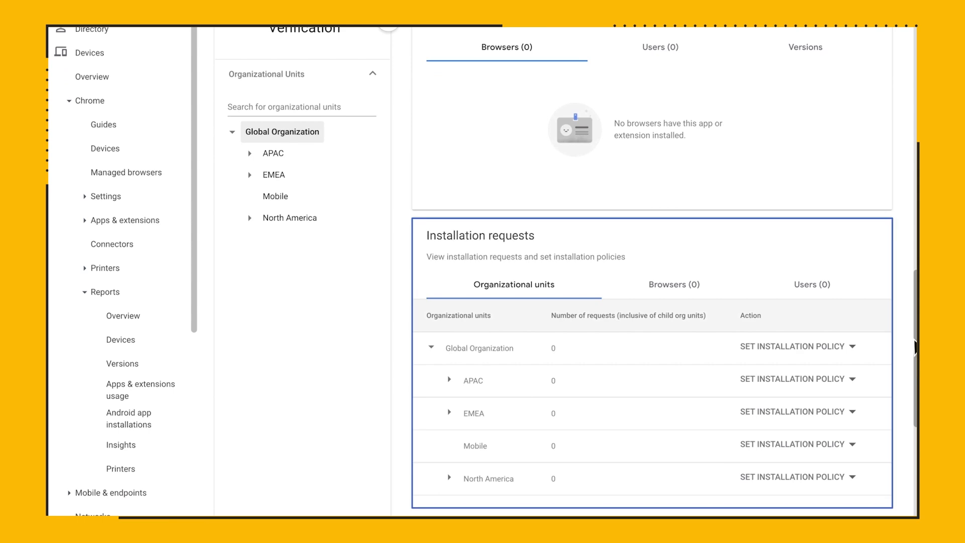